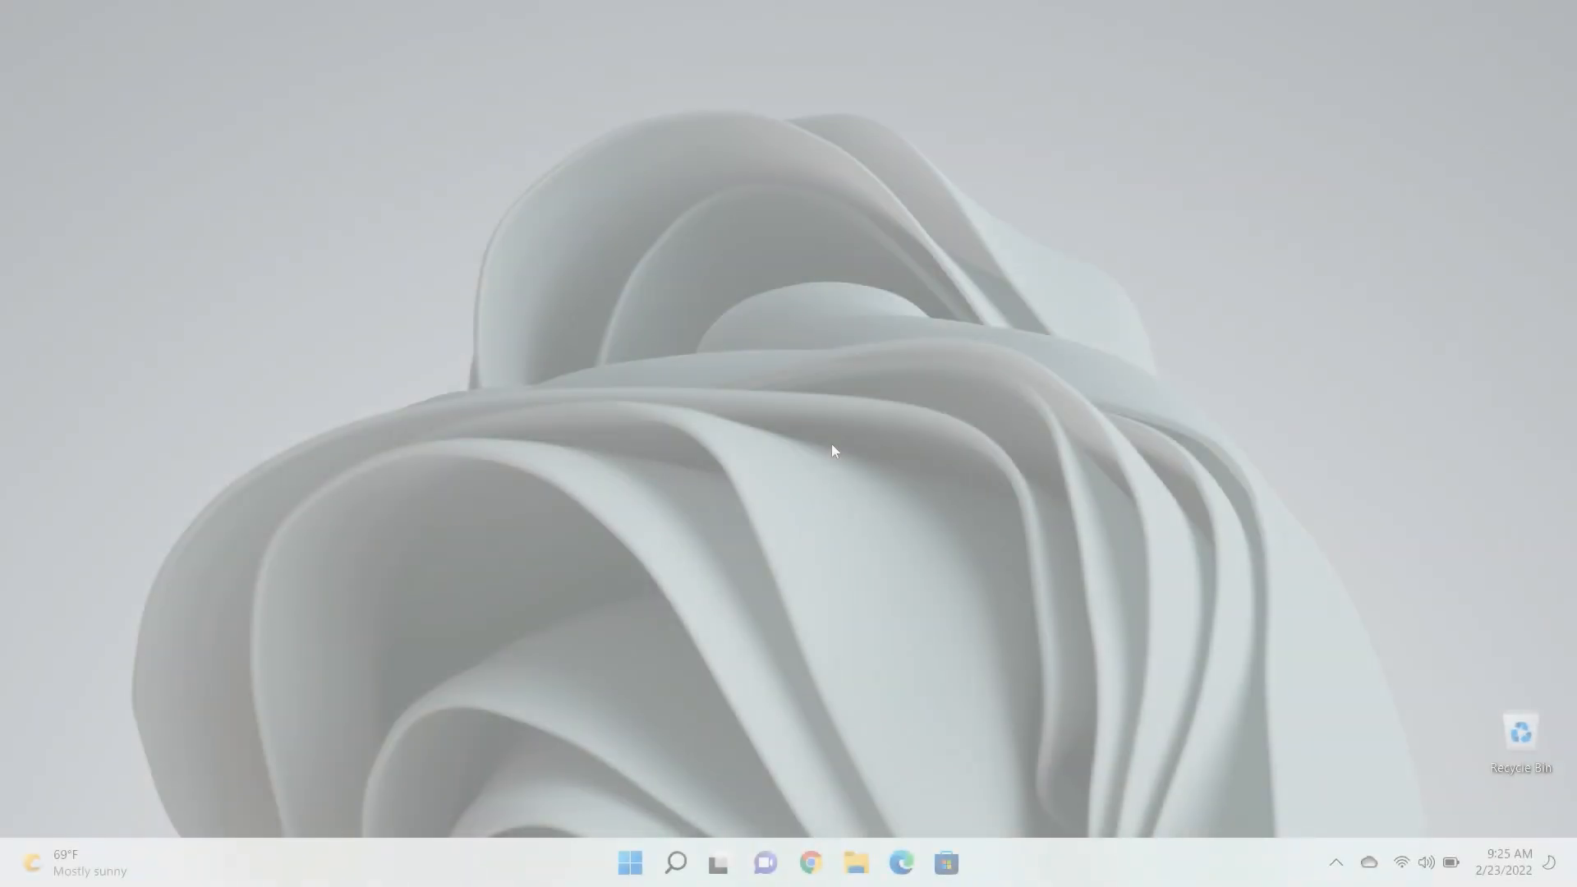
- Search Start for 'check for updates' to reach the Windows Update page
left_click(630, 862)
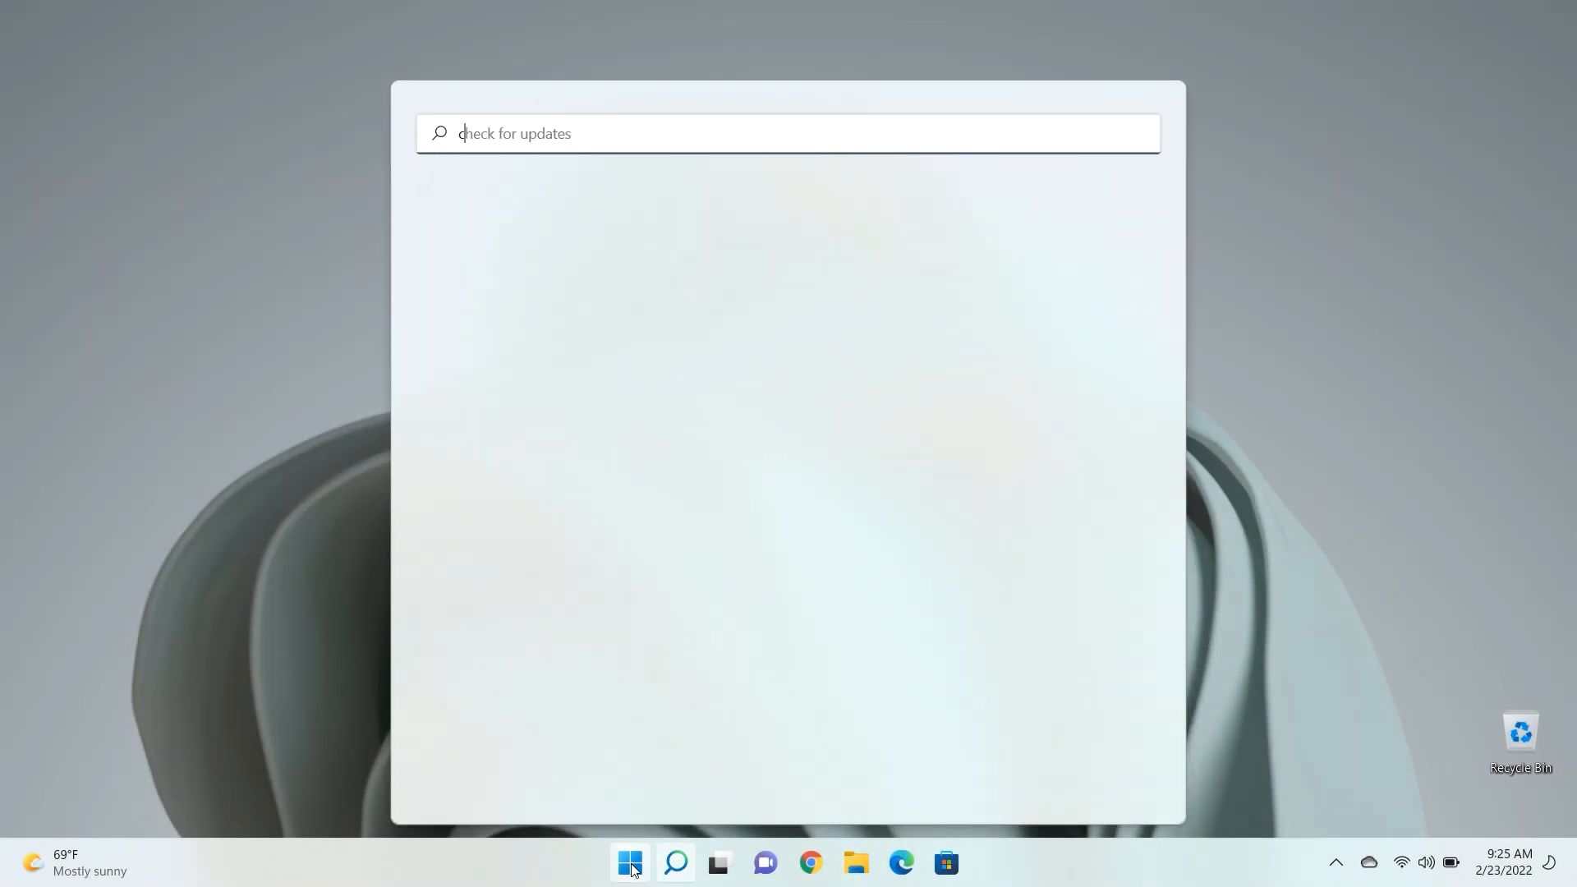
type("check for updates")
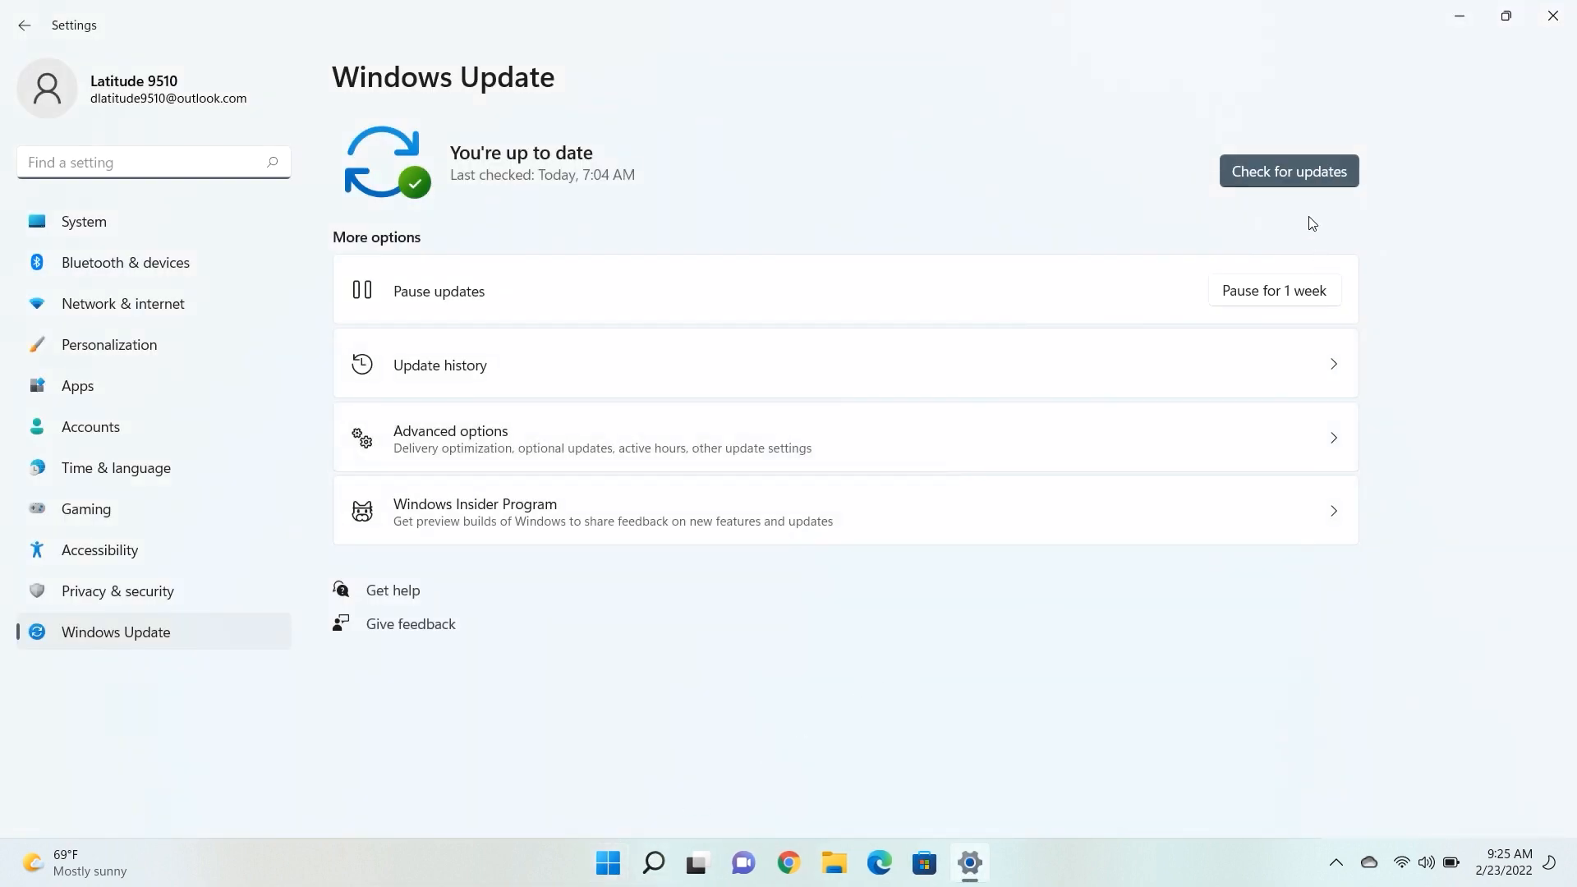
- Check for updates and download the Microsoft Defender security intelligence update
left_click(1288, 171)
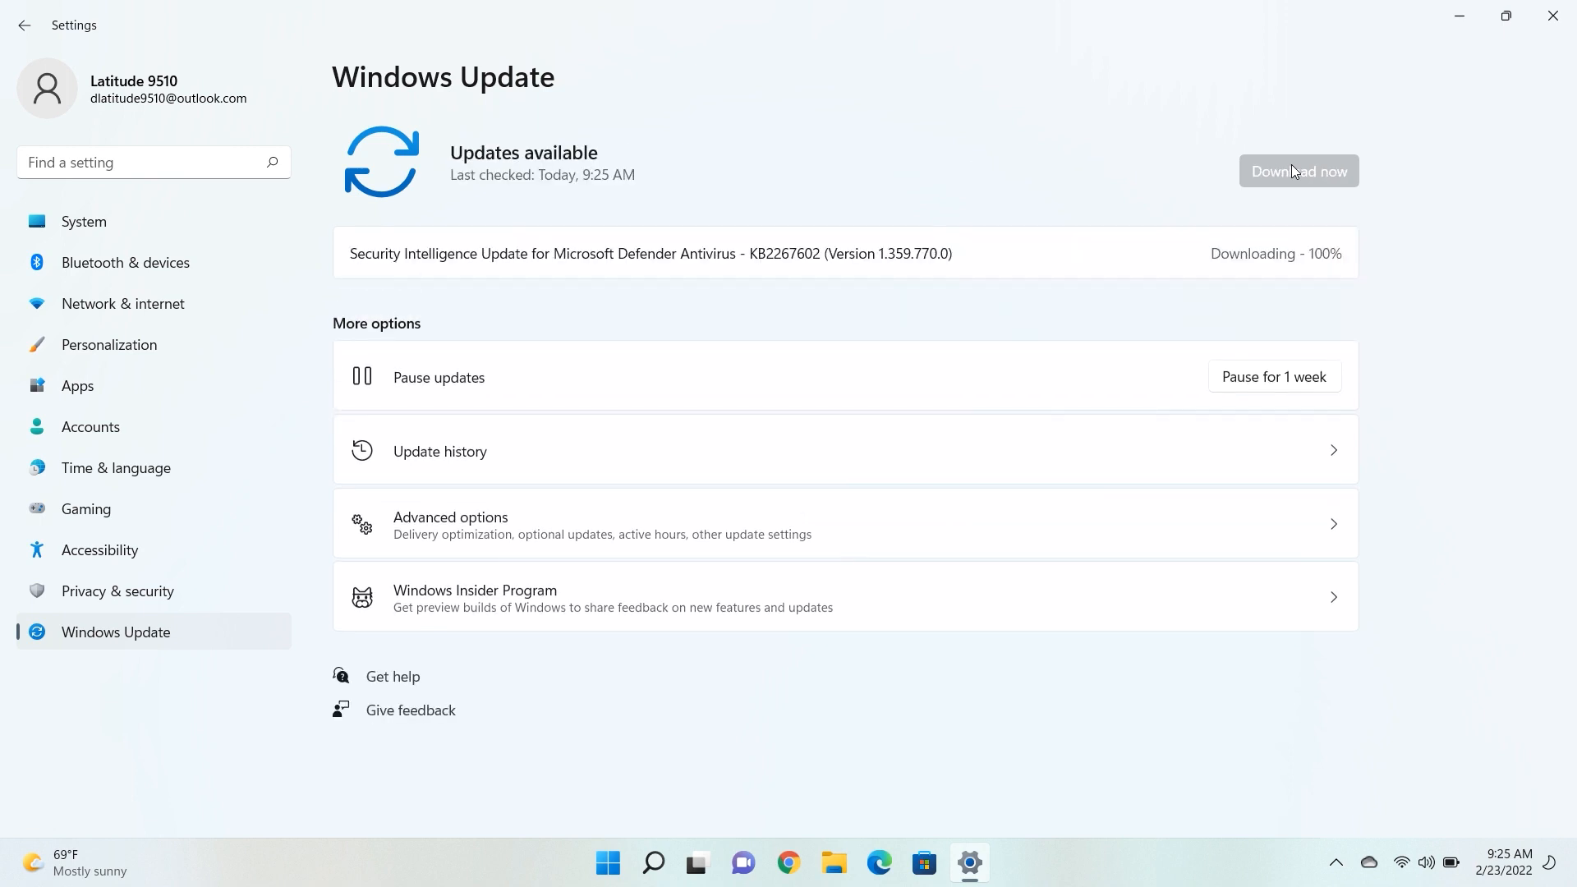
left_click(1297, 171)
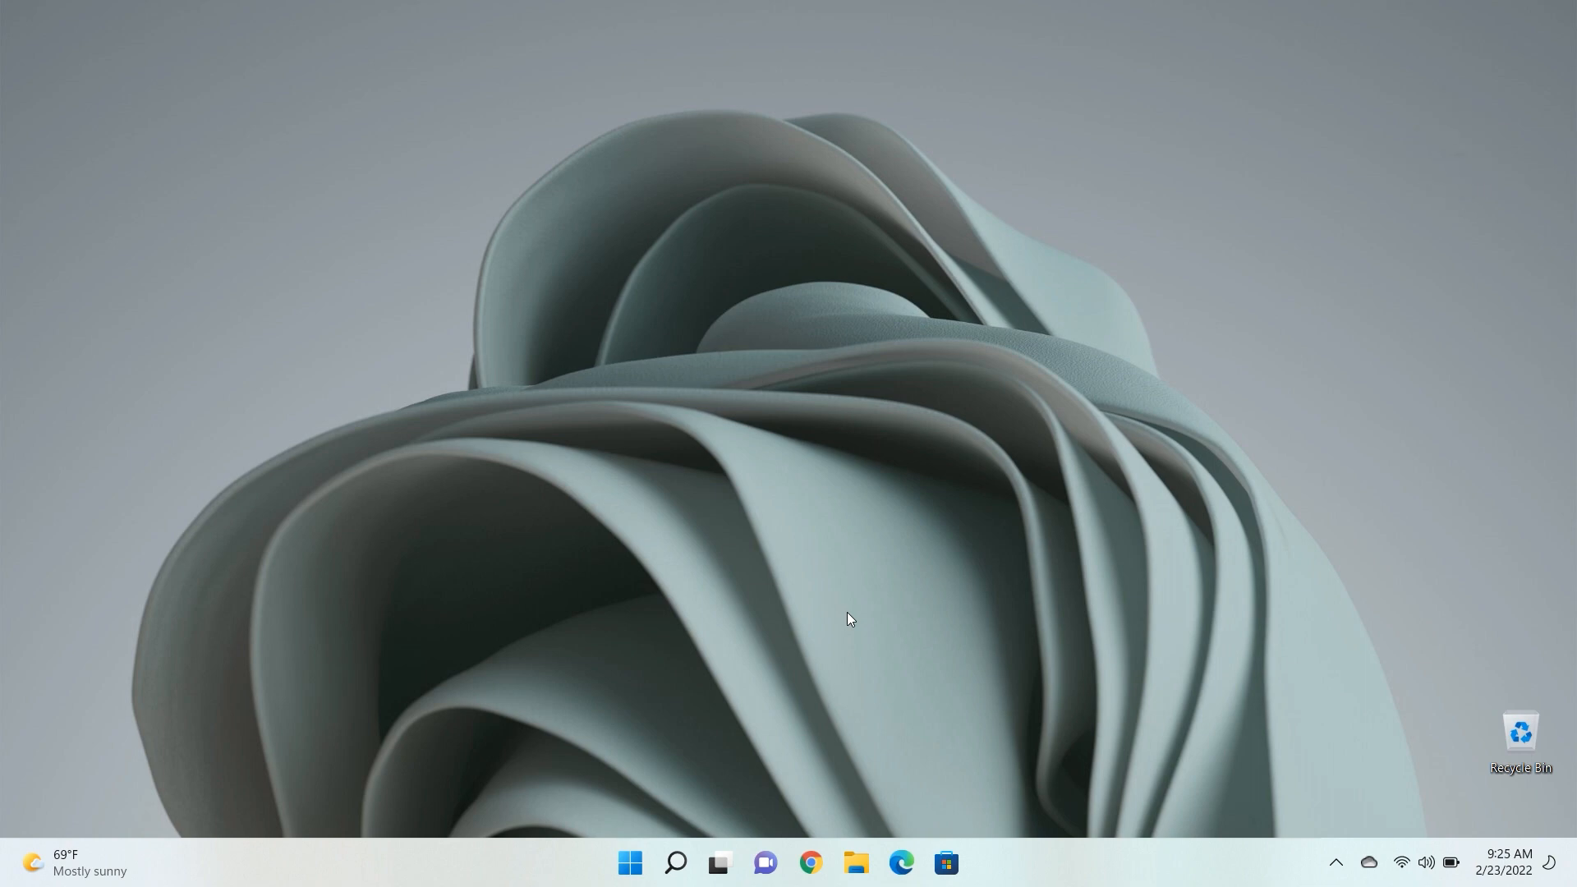
- Search Start for 'apps & features' and bring up the installed apps list
left_click(629, 863)
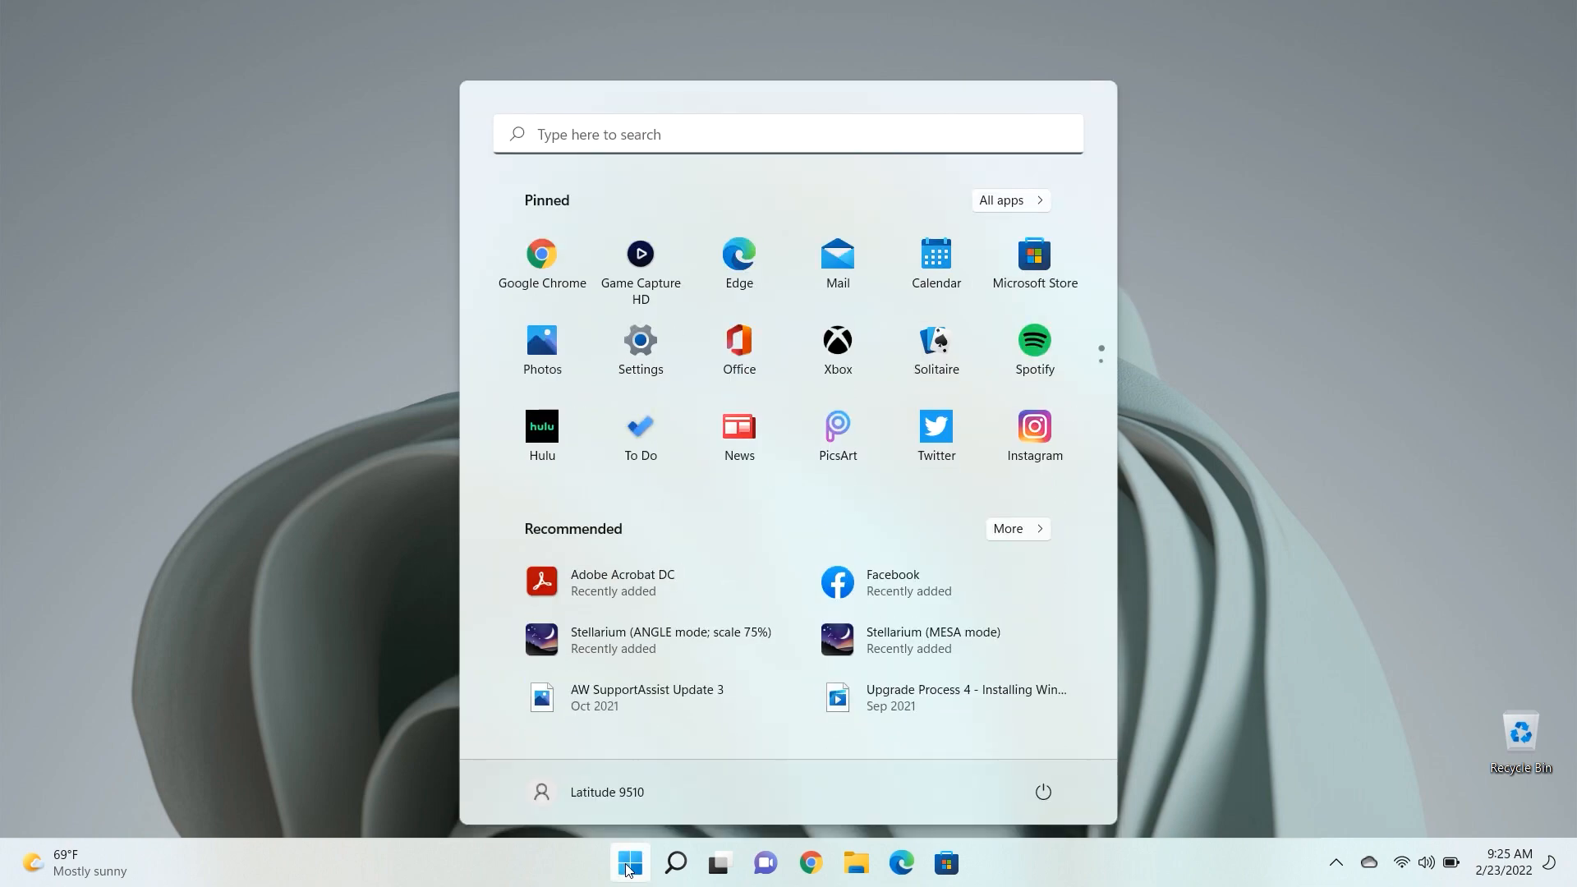
type("apps & features")
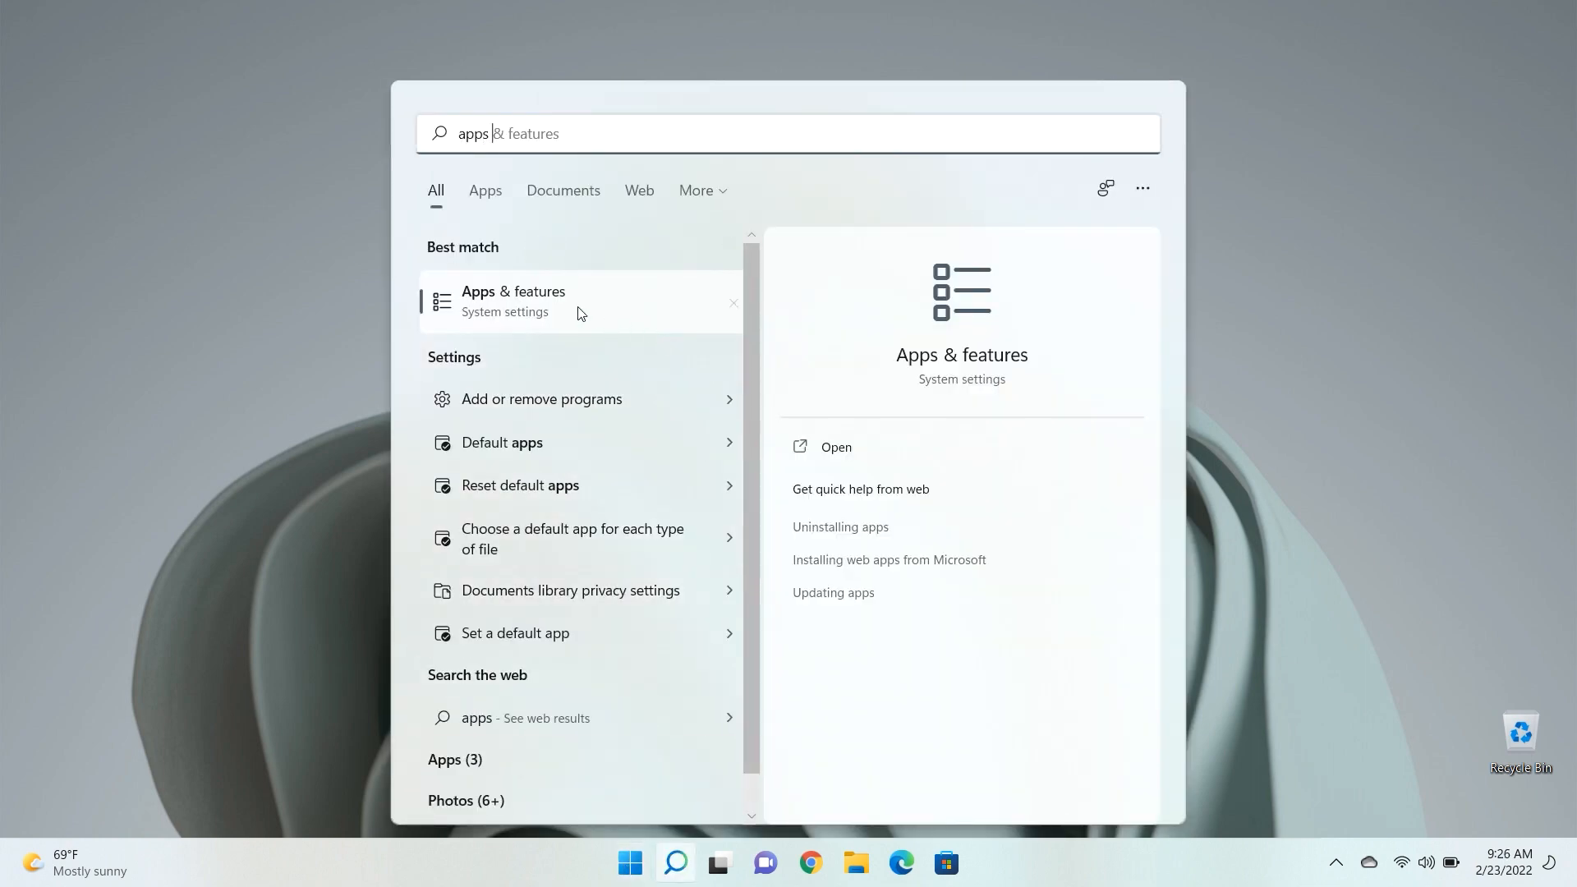
left_click(514, 301)
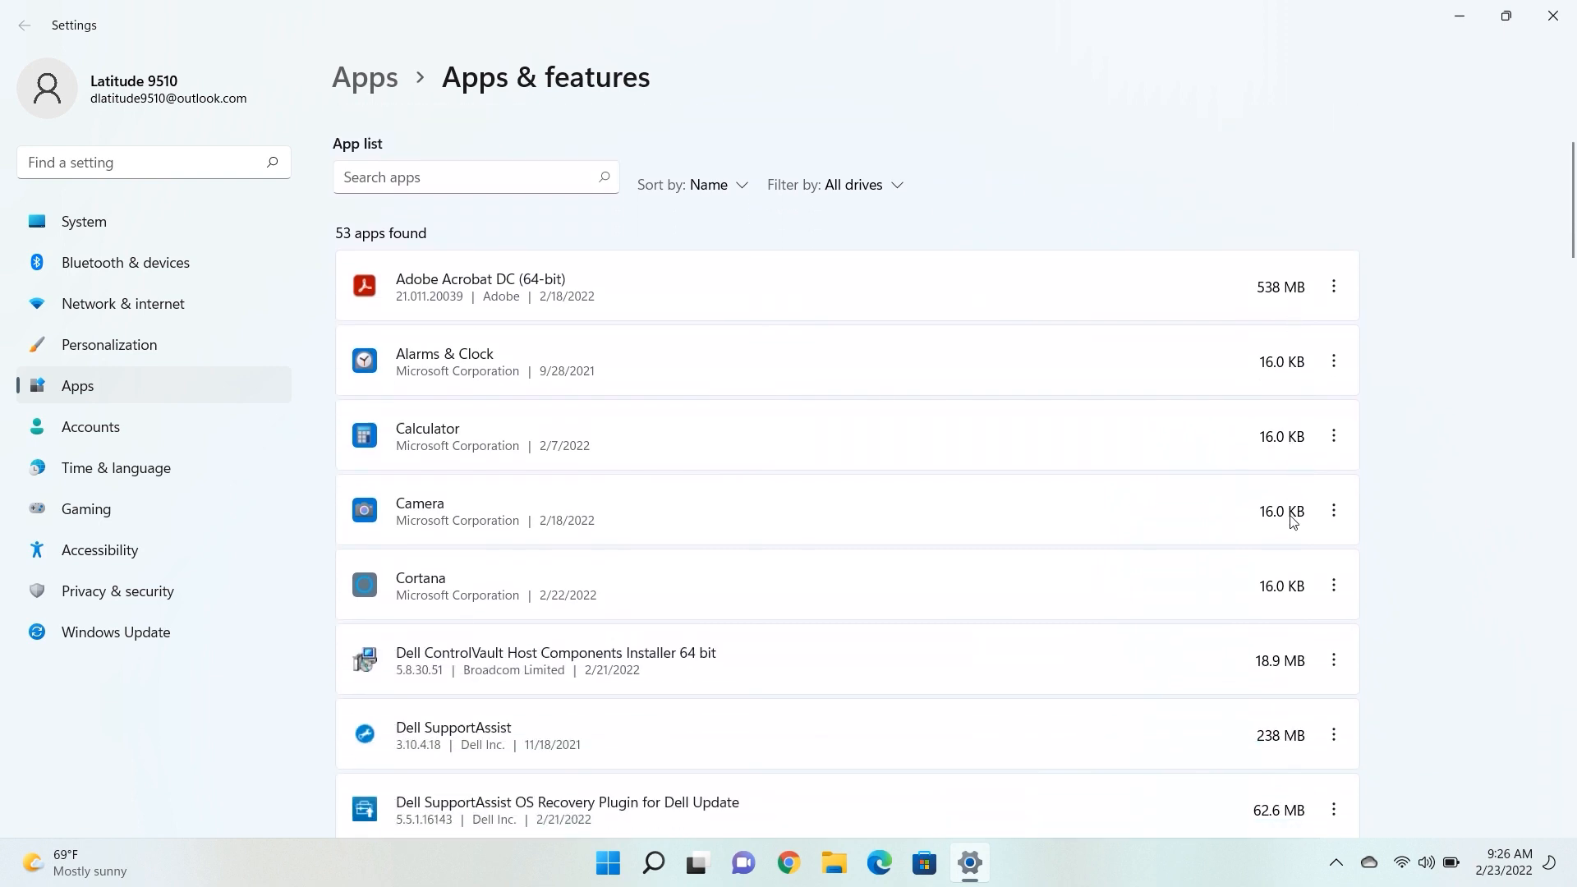
- Repair the Facebook app from its Advanced options, keeping its data
scroll("down", 3)
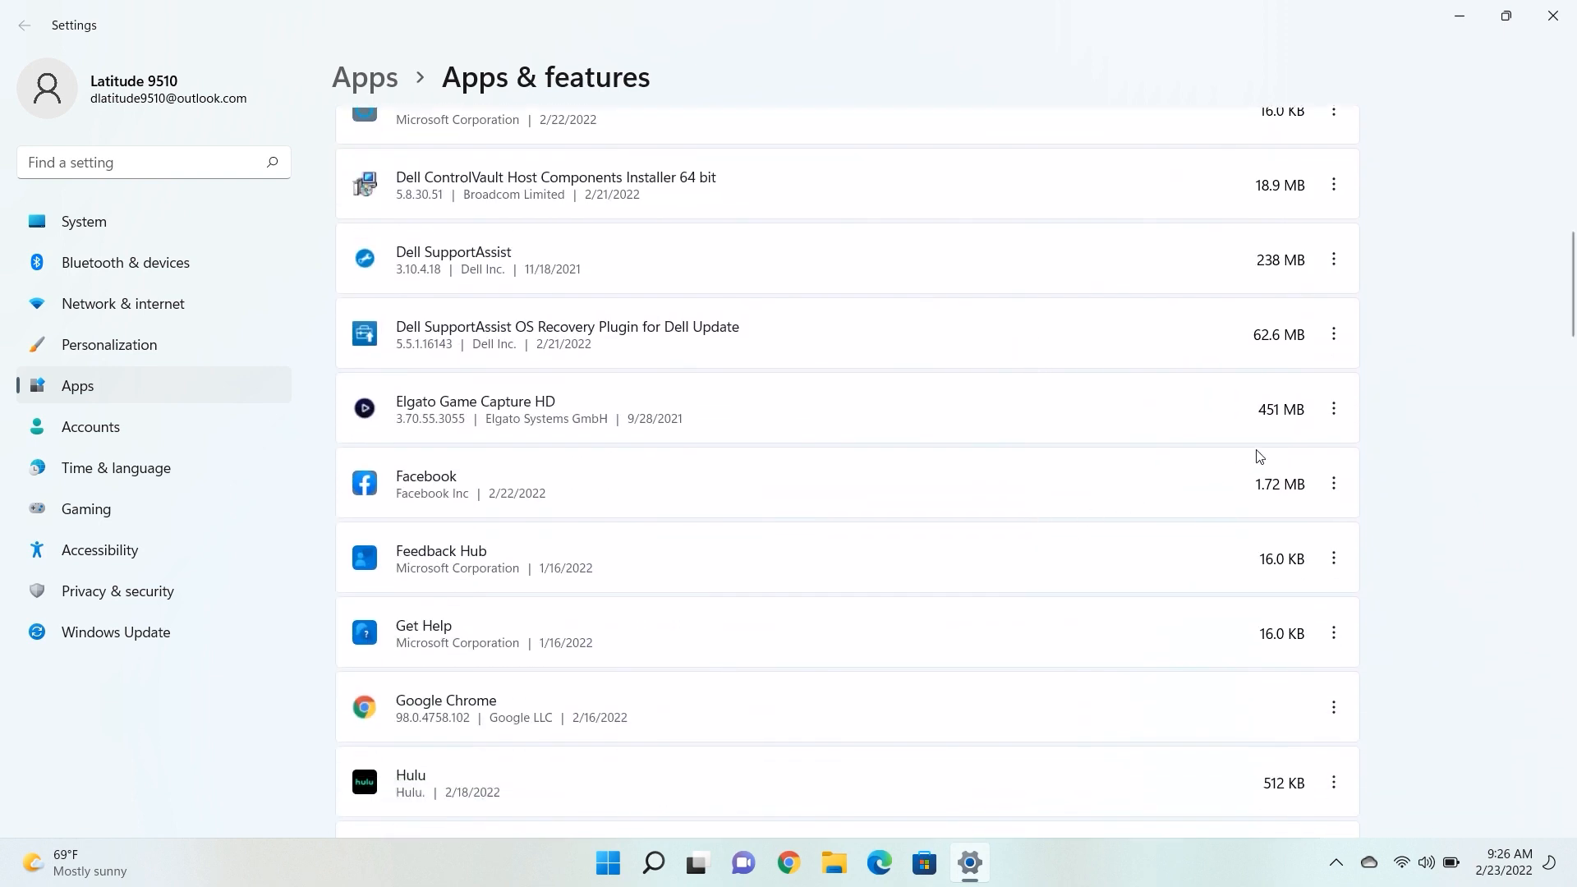
left_click(1334, 483)
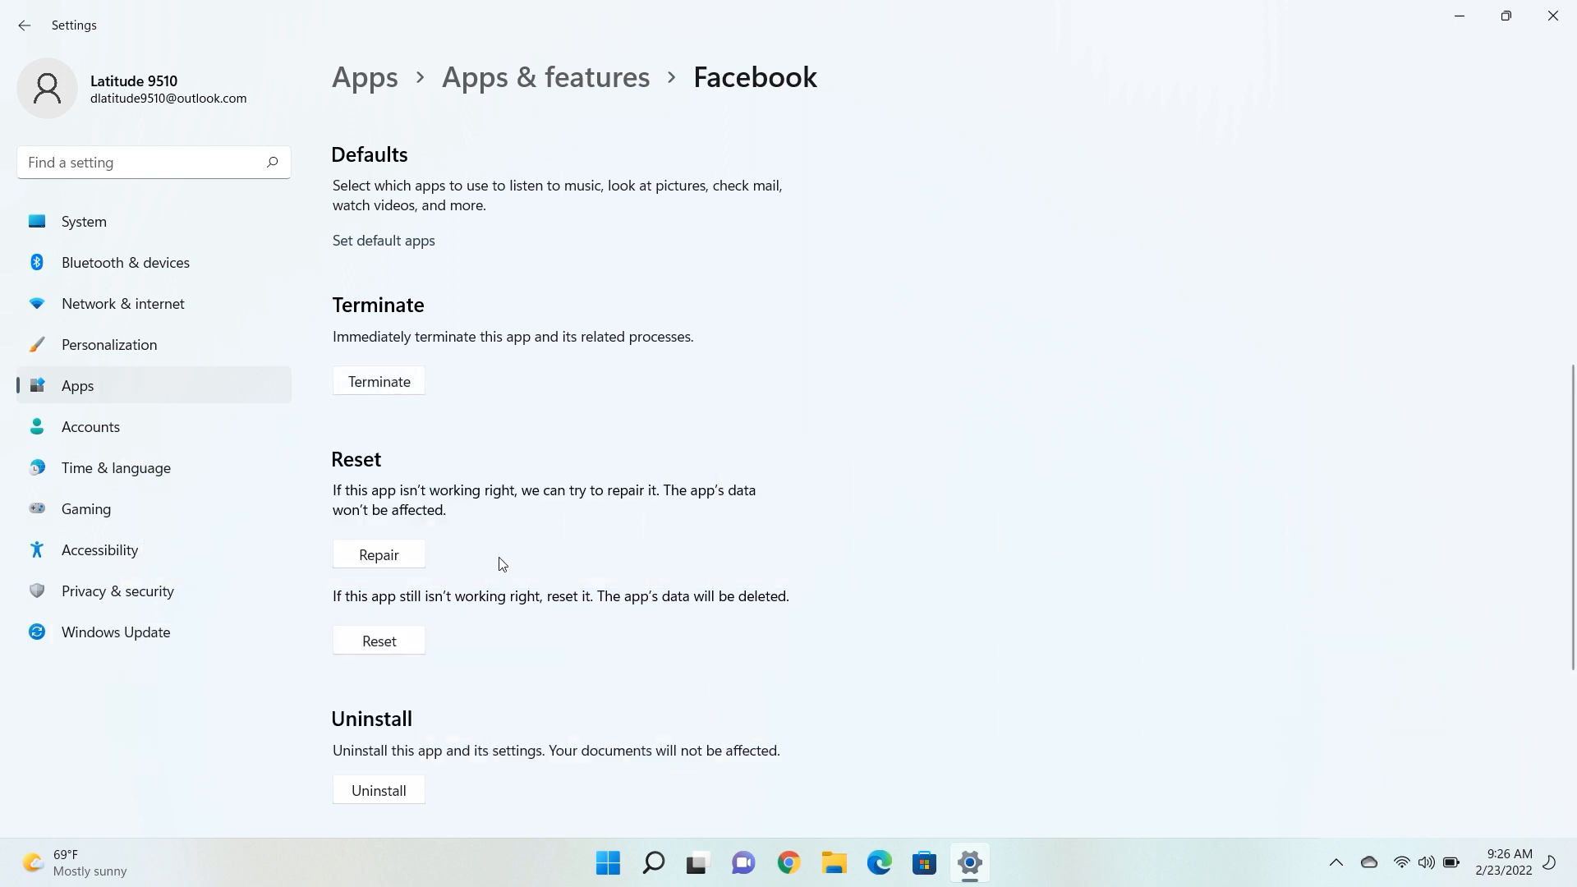
scroll("down", 3)
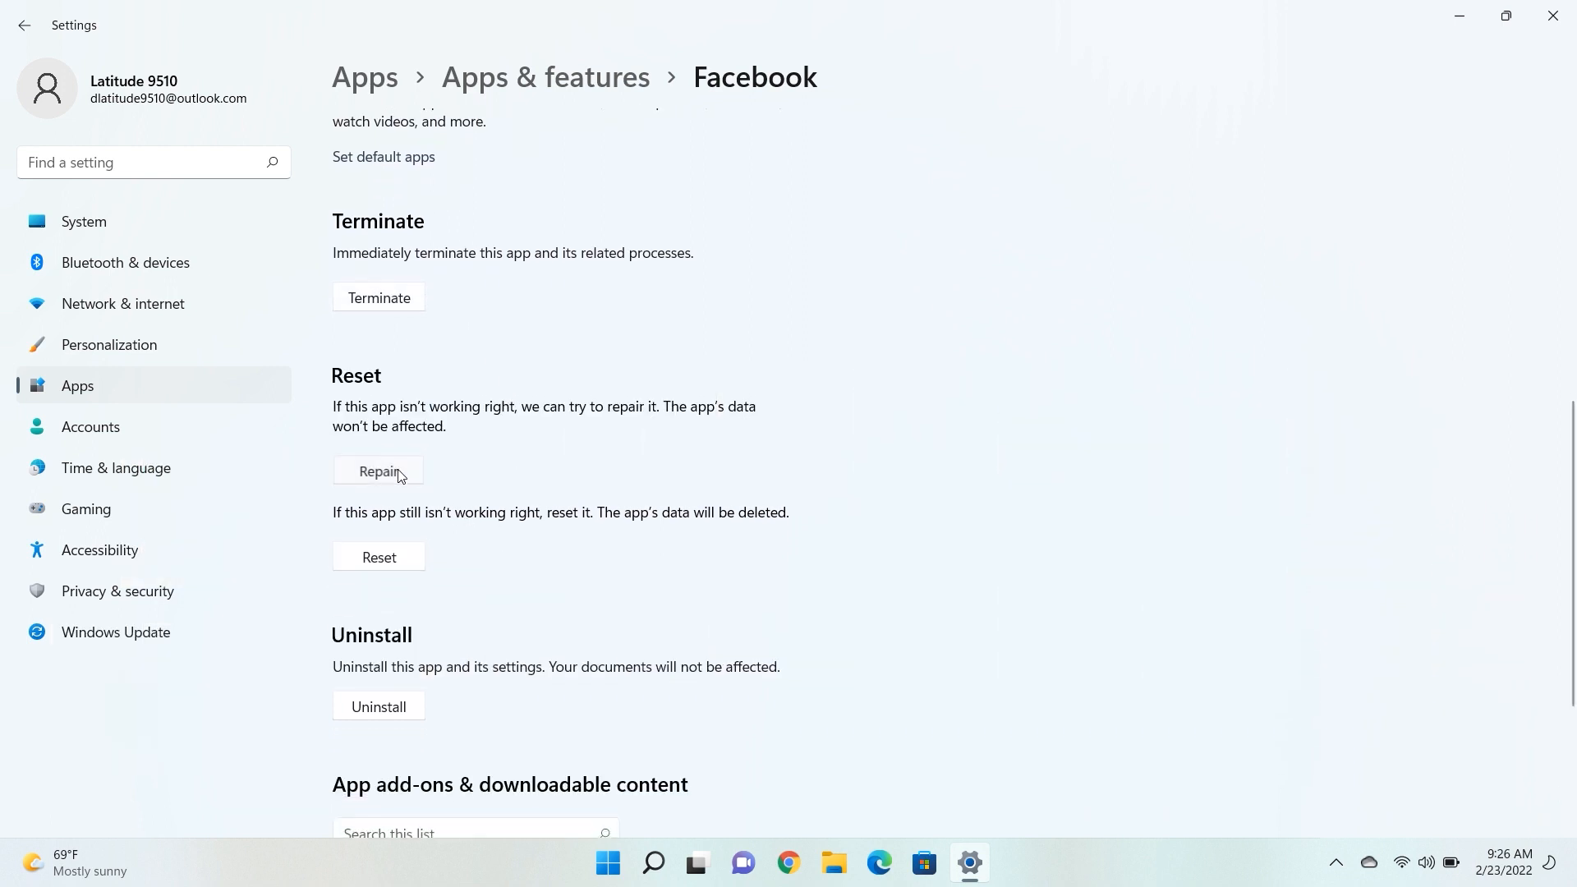
left_click(378, 472)
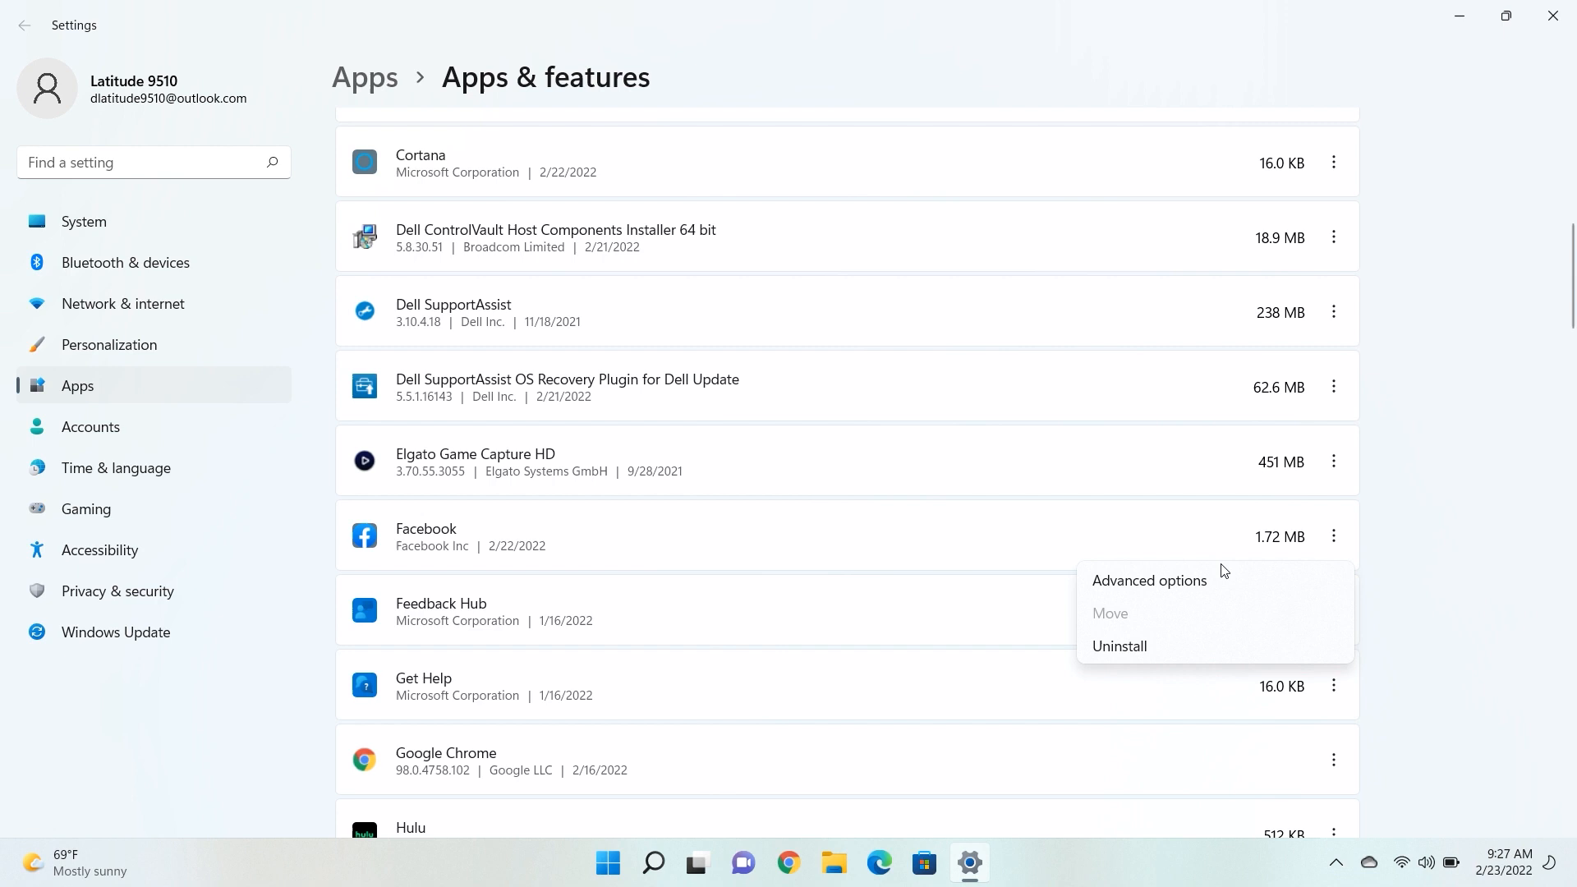
- Reset the Facebook app, confirm deleting its data, and return to the desktop
left_click(1150, 580)
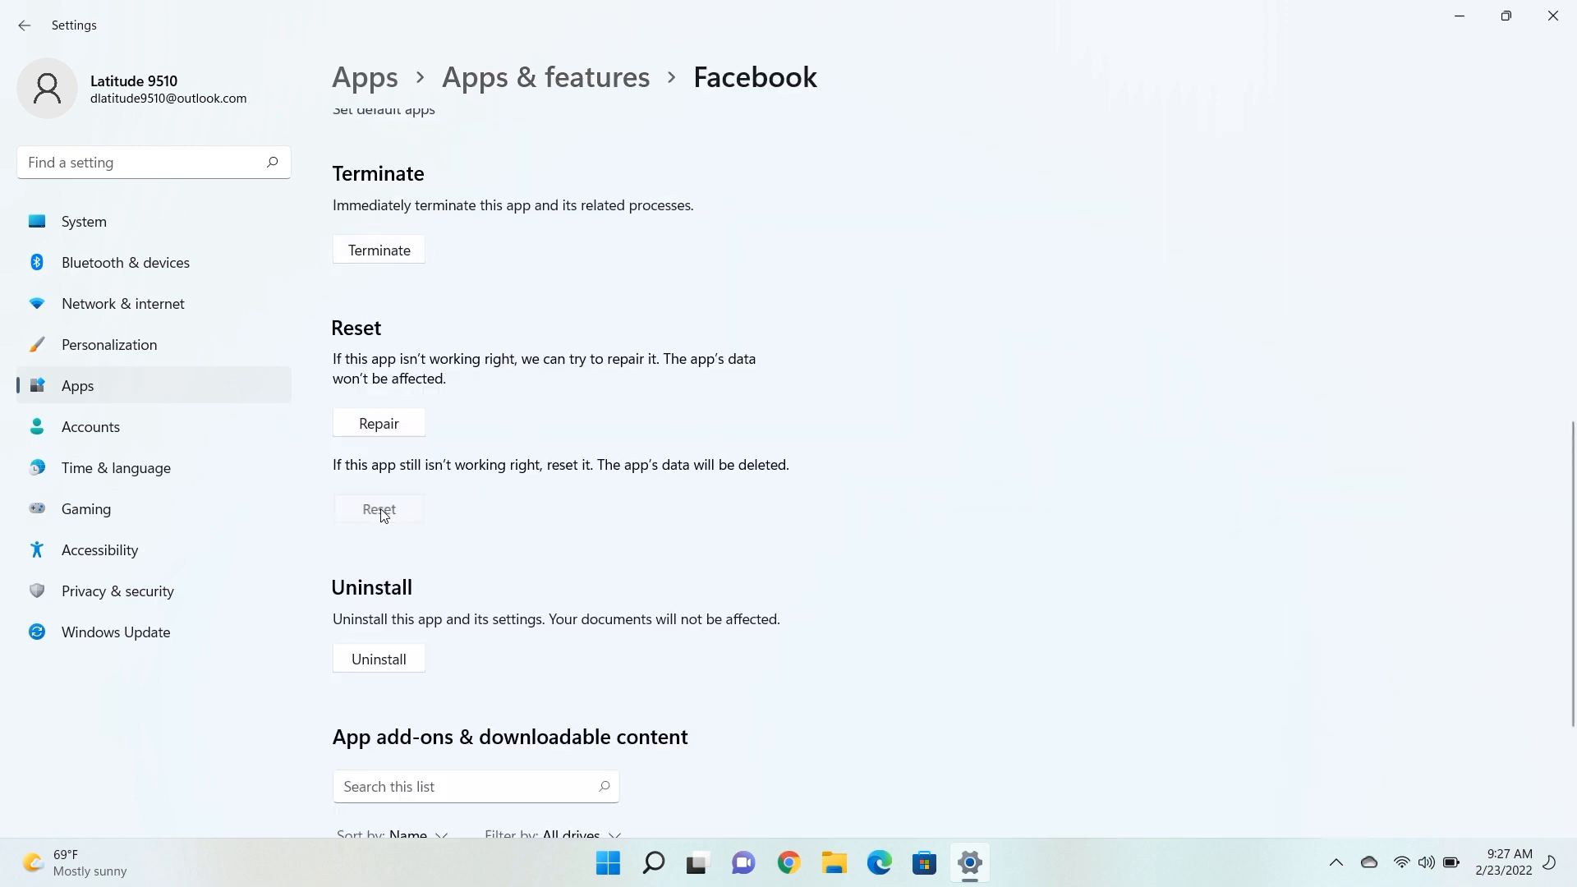
left_click(380, 509)
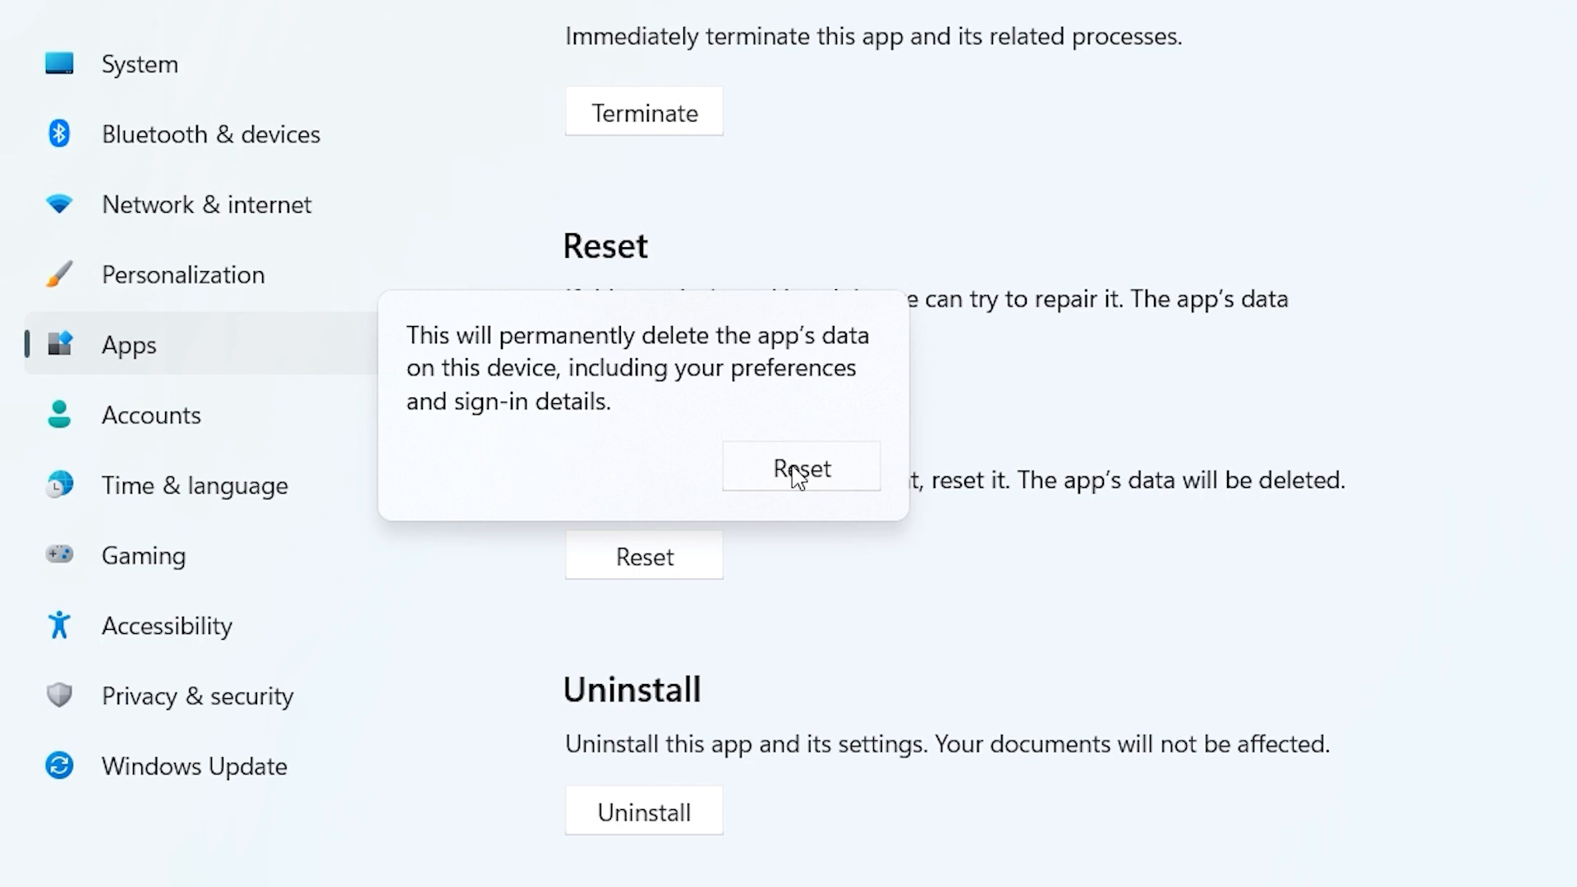
left_click(800, 469)
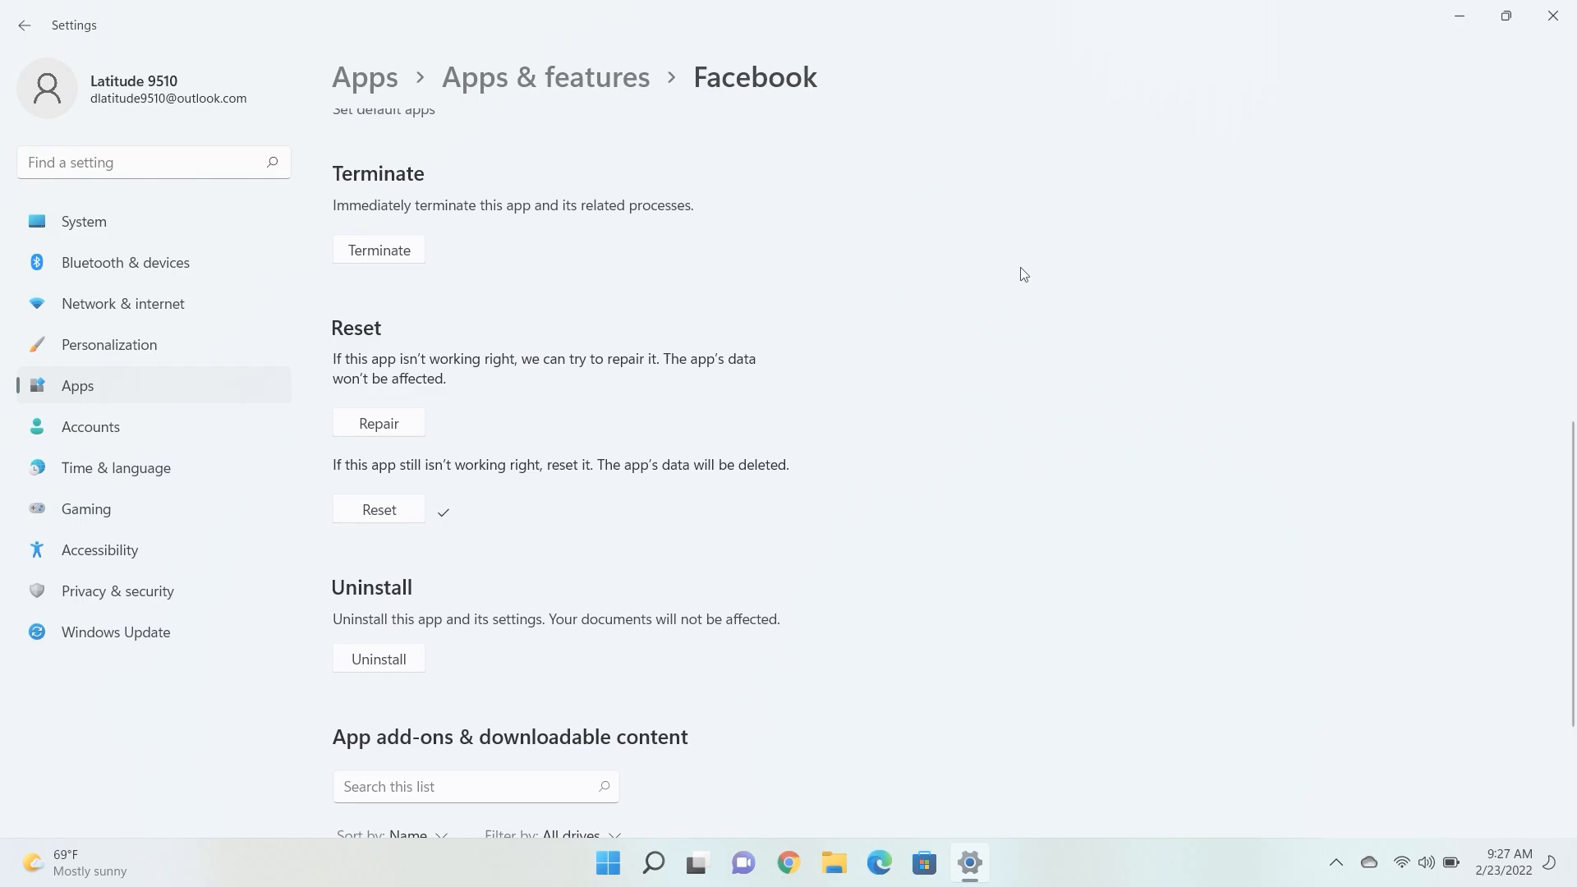
left_click(25, 24)
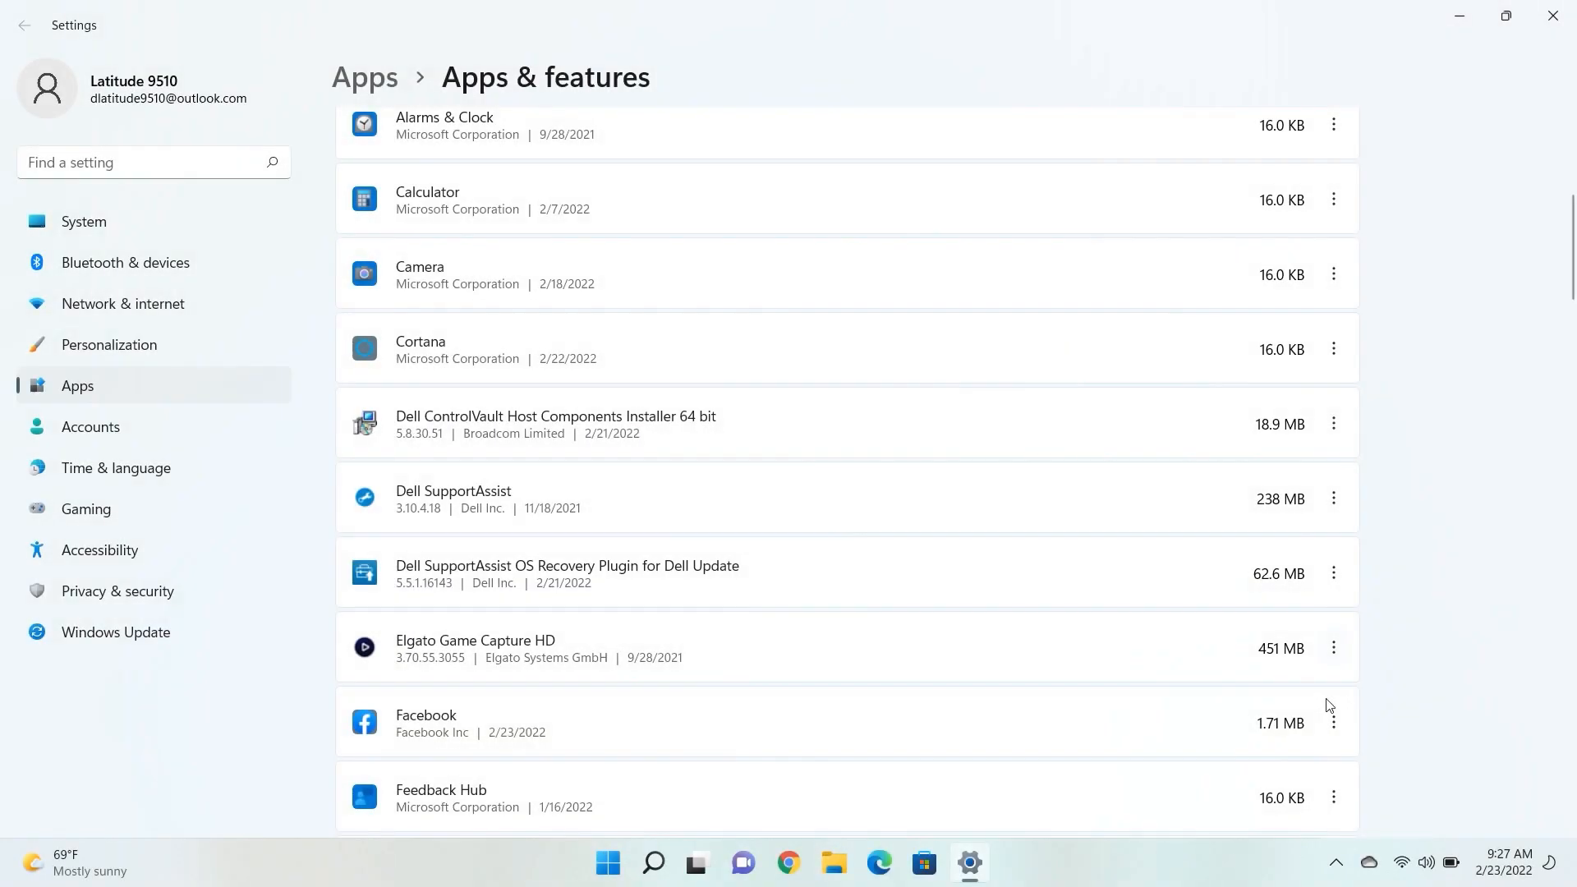
left_click(1334, 647)
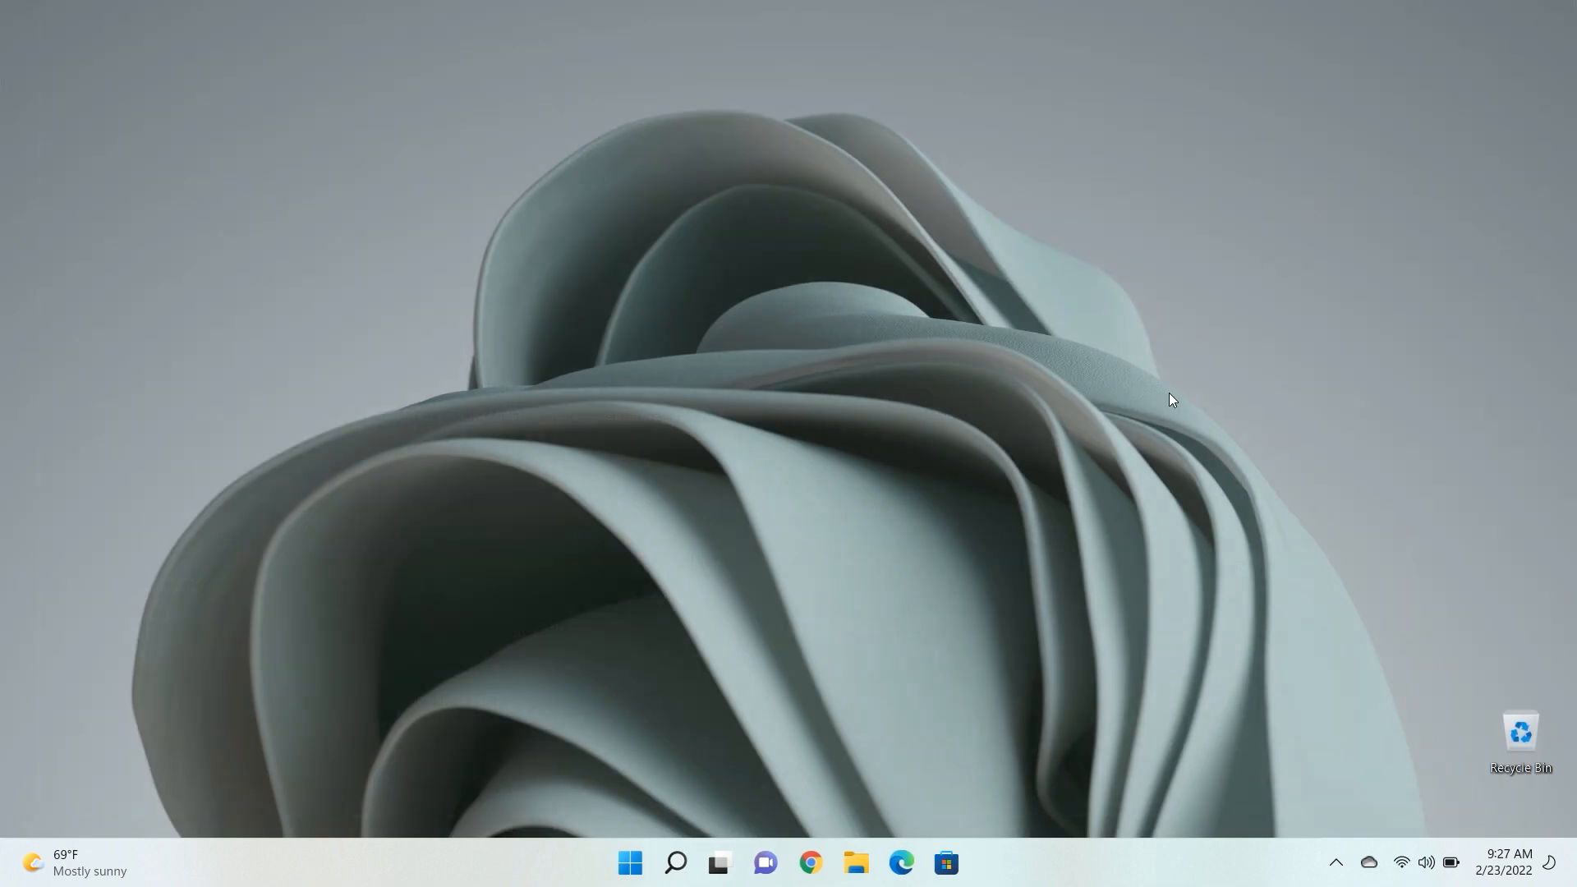
- Start installing Facebook from its Microsoft Store listing
left_click(943, 870)
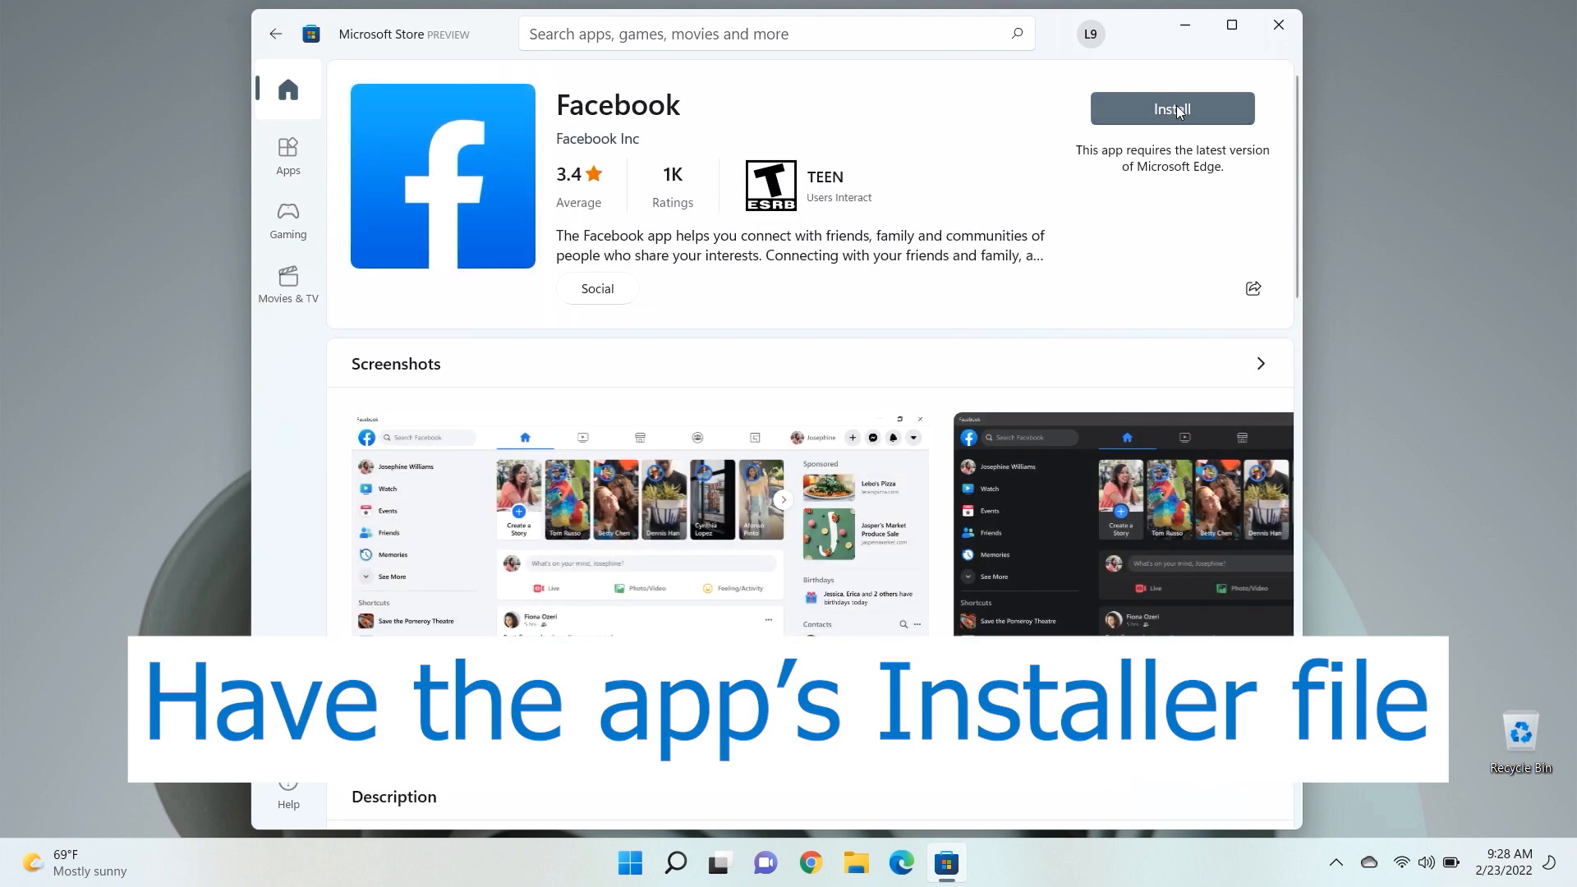
left_click(1172, 108)
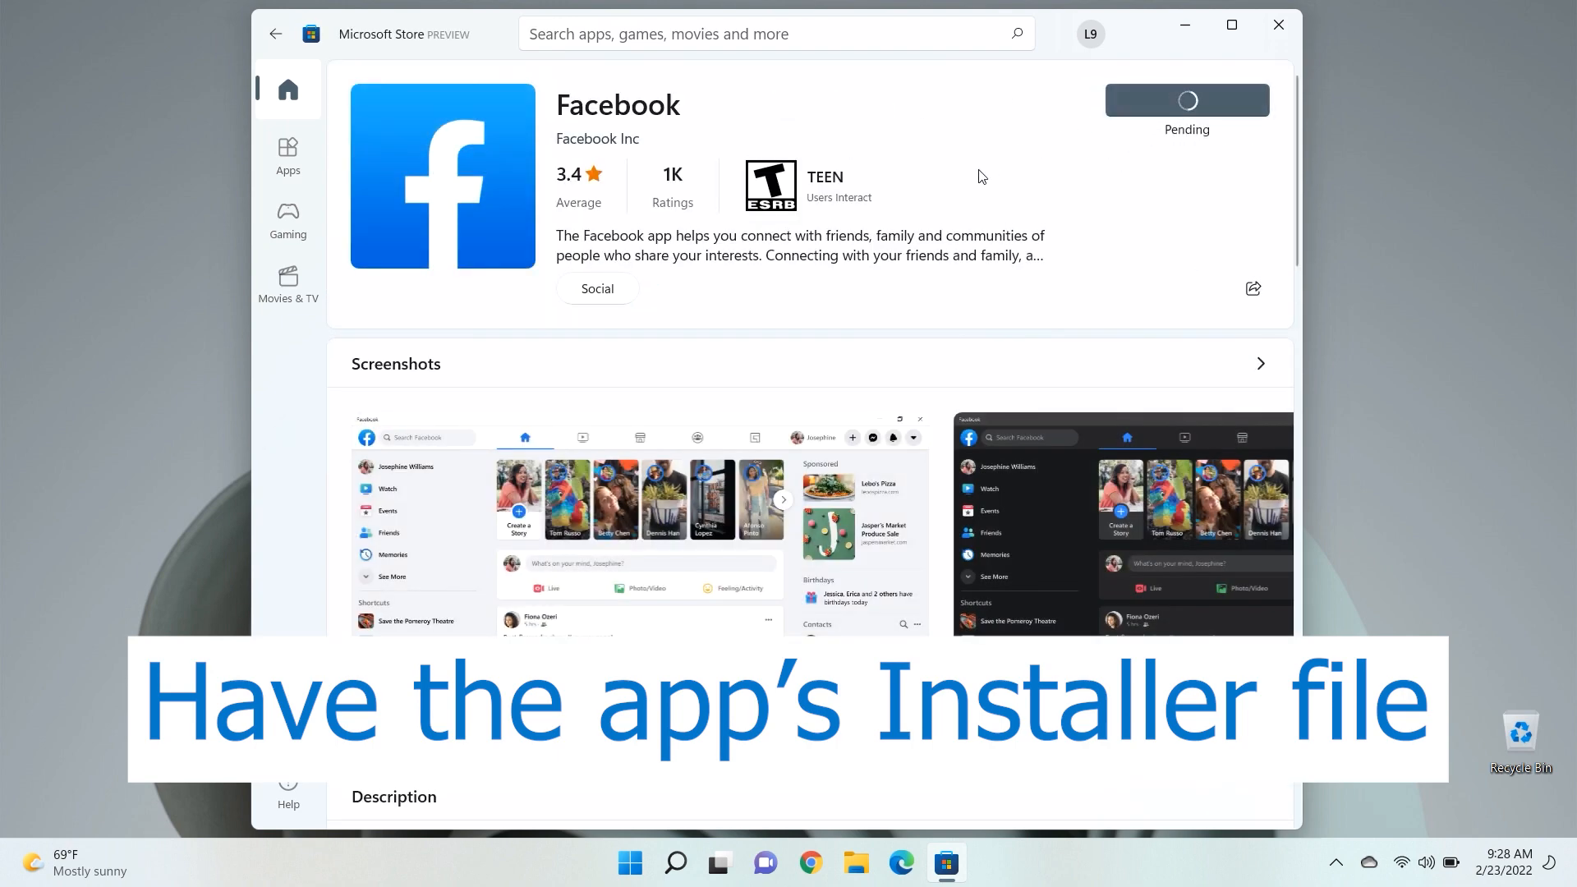